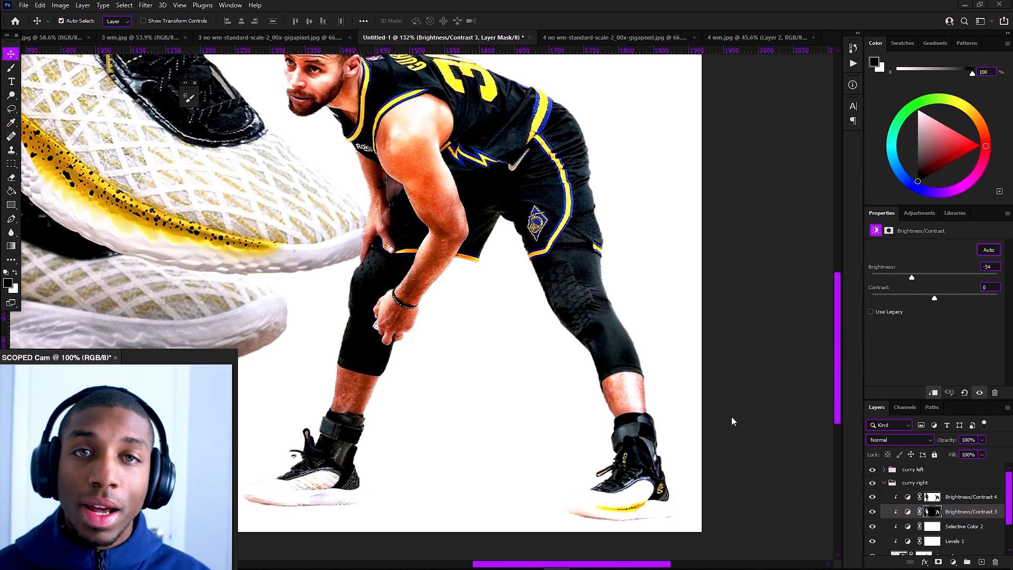
mouse_move(698, 413)
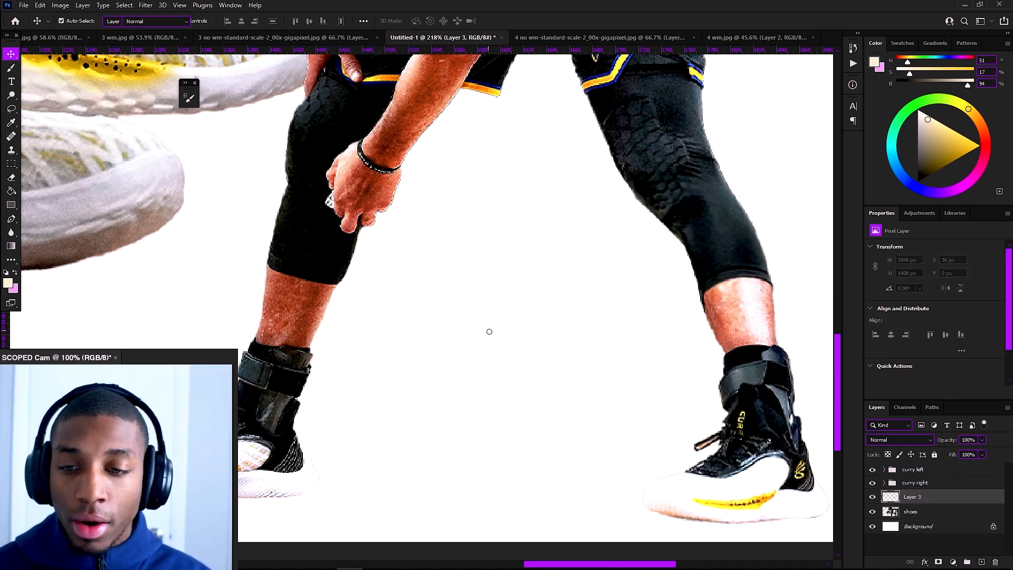
Choose a soft black brush at about 28% flow and begin shading under Curry's shoe.
click(10, 68)
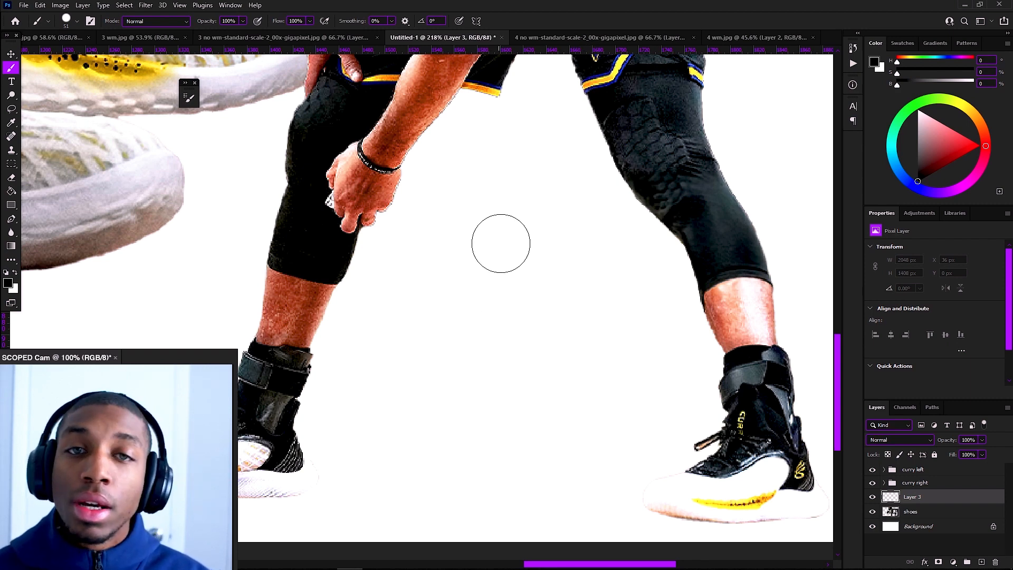
click(432, 271)
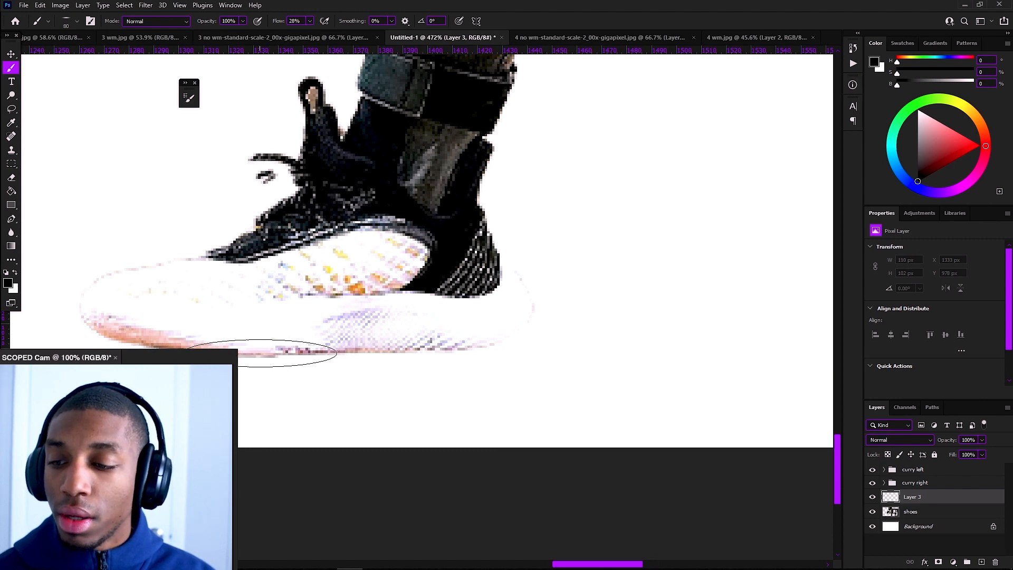
Brush a soft black contact shadow along the underside of the sneaker's sole on Layer 3.
drag(259, 355, 411, 342)
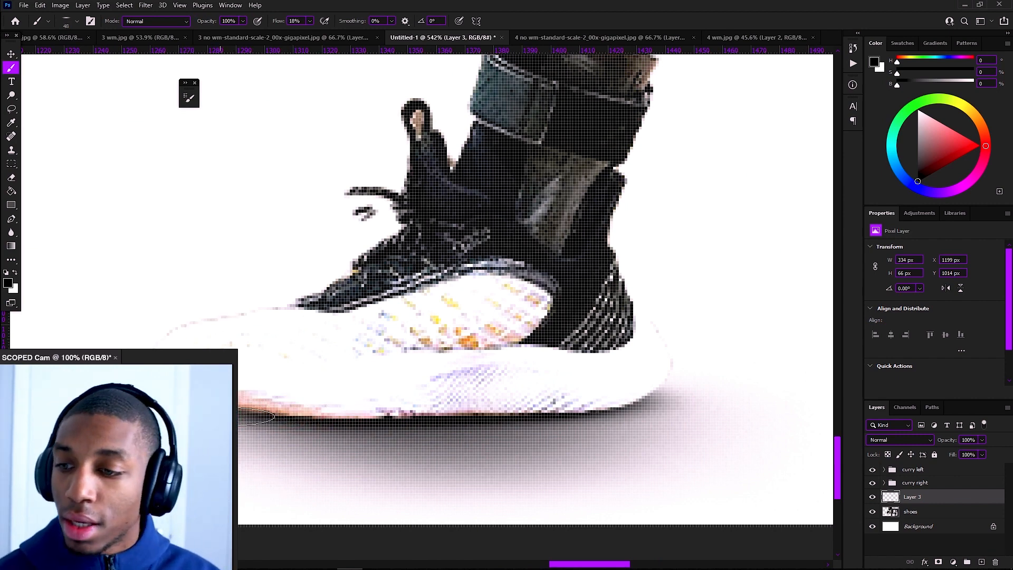
mouse_move(618, 402)
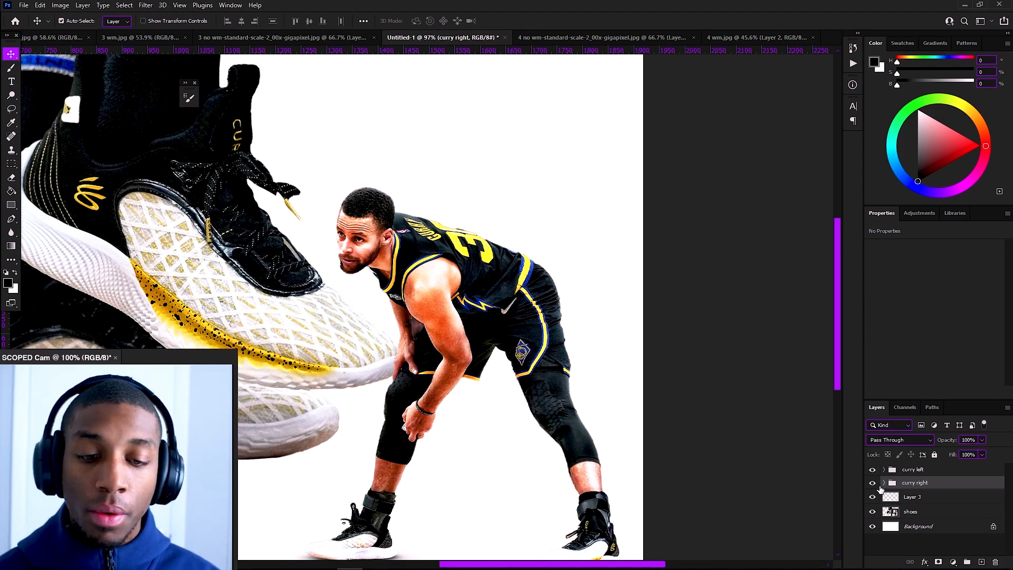
Select the curry right group in the Layers panel.
click(915, 483)
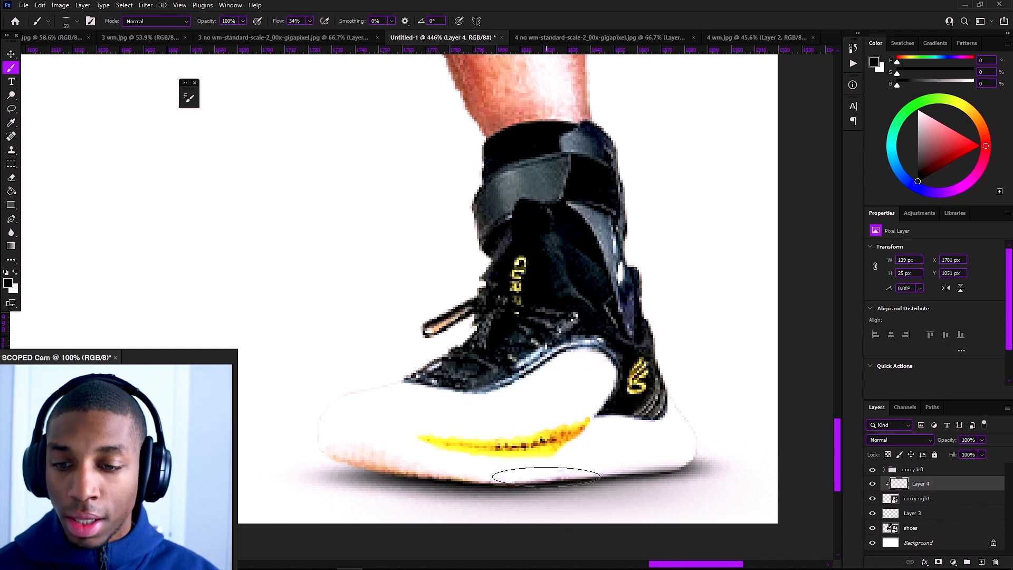
Paint a soft black shadow inside the marquee beneath the giant sneaker's sole on Layer 4.
drag(542, 477, 405, 491)
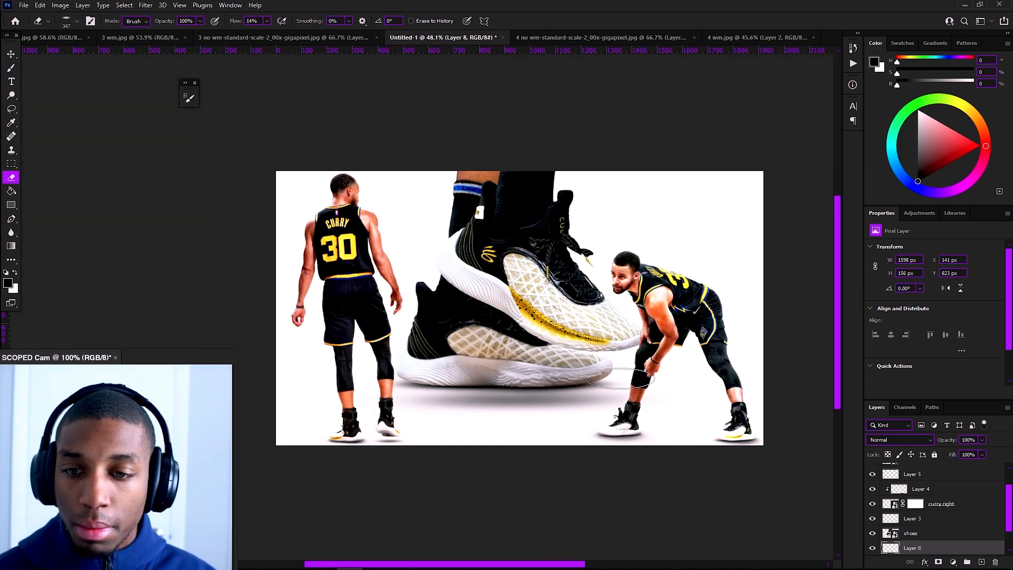
Free-transform Layer 8's ground shadow into a thinner band, then ready a soft brush on Layer 9.
key(ctrl+t)
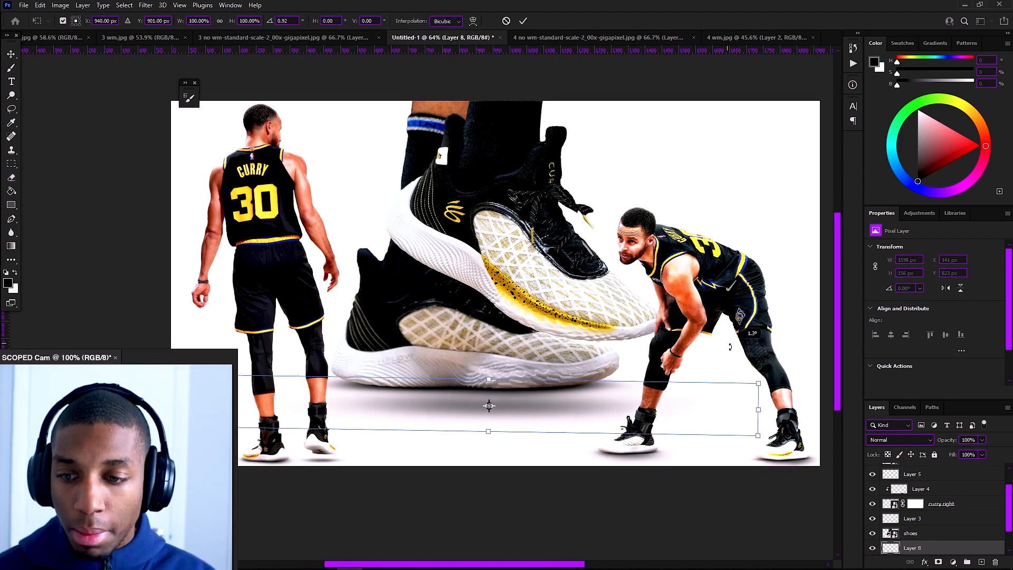
click(10, 177)
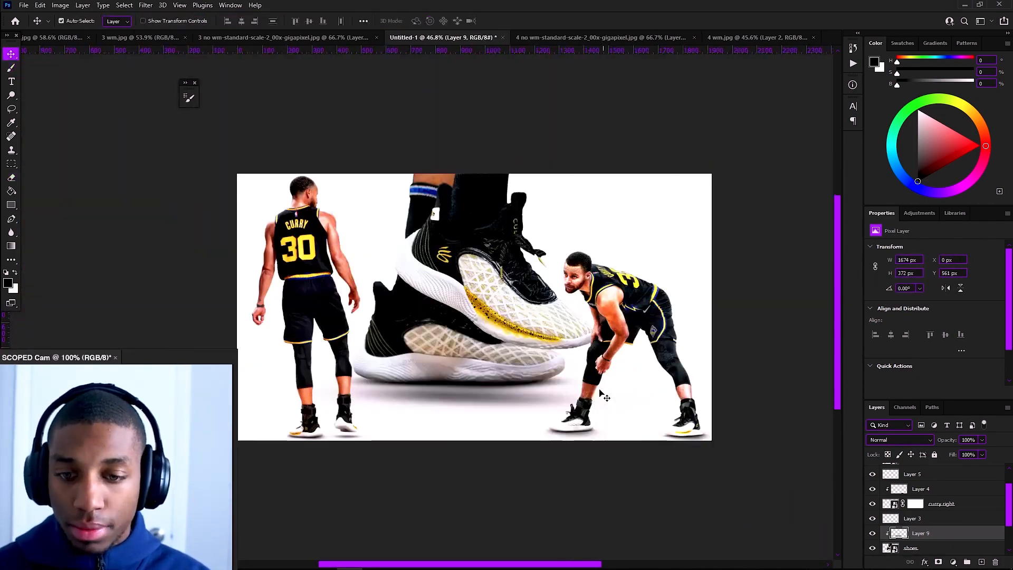
click(11, 69)
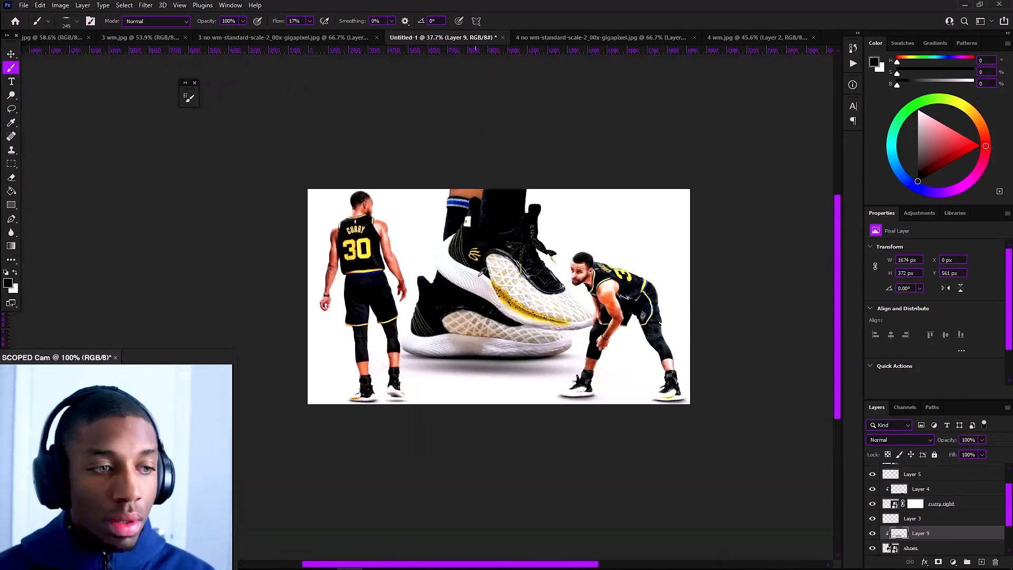